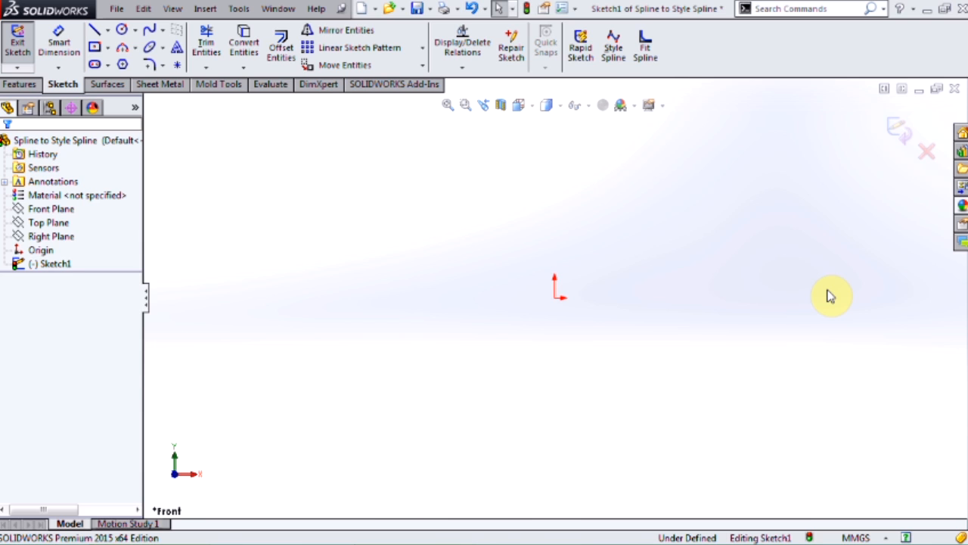
pyautogui.moveTo(394, 150)
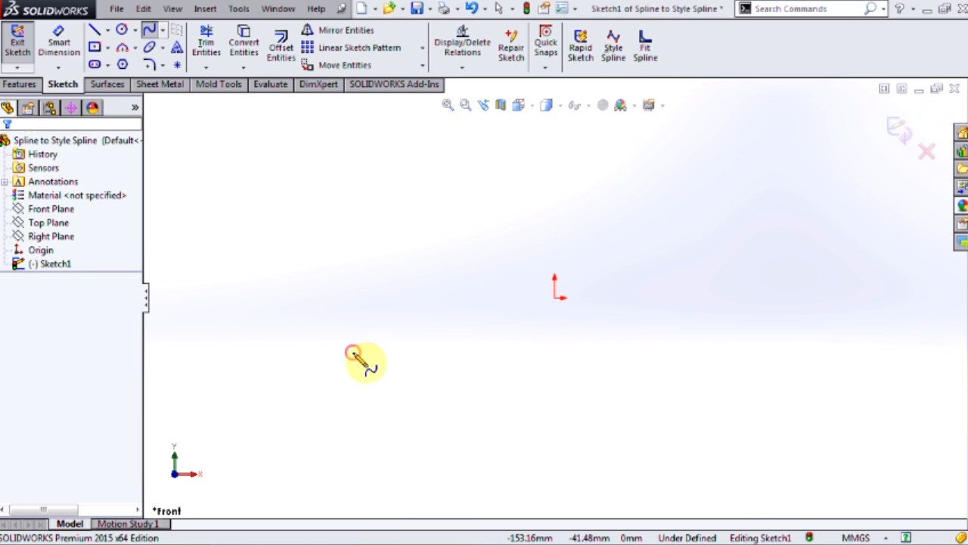
# - Draw a three-point spline arching from the lower left over to the right of the origin
pyautogui.click(552, 204)
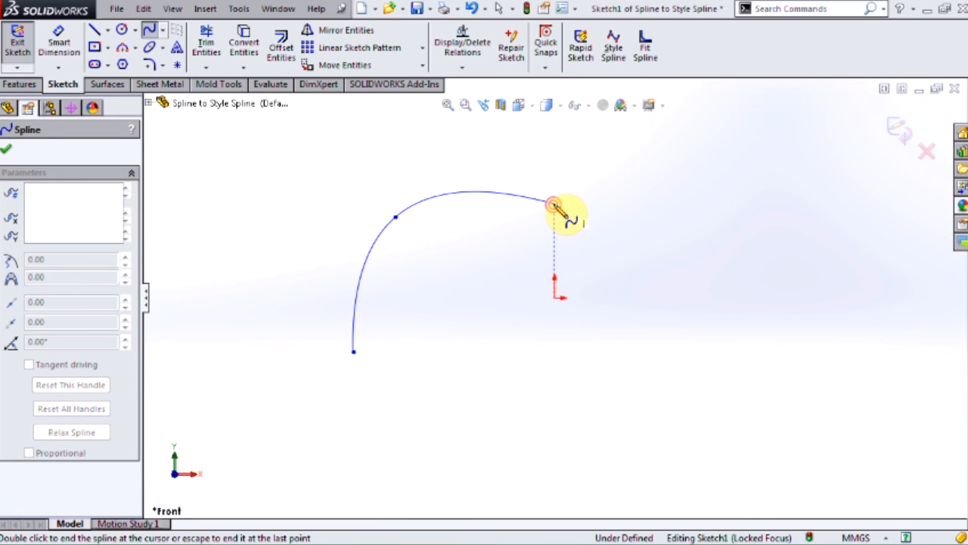
pyautogui.click(553, 203)
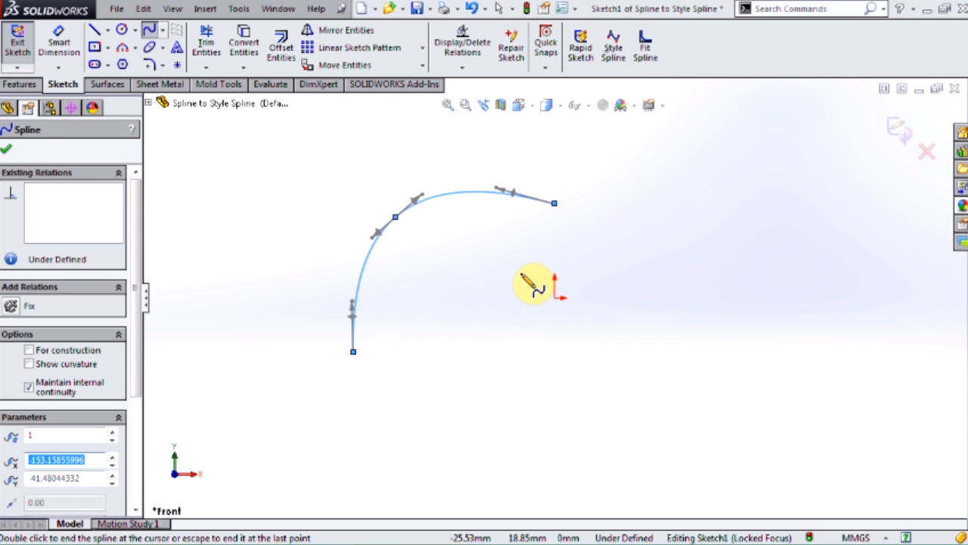
pyautogui.moveTo(442, 245)
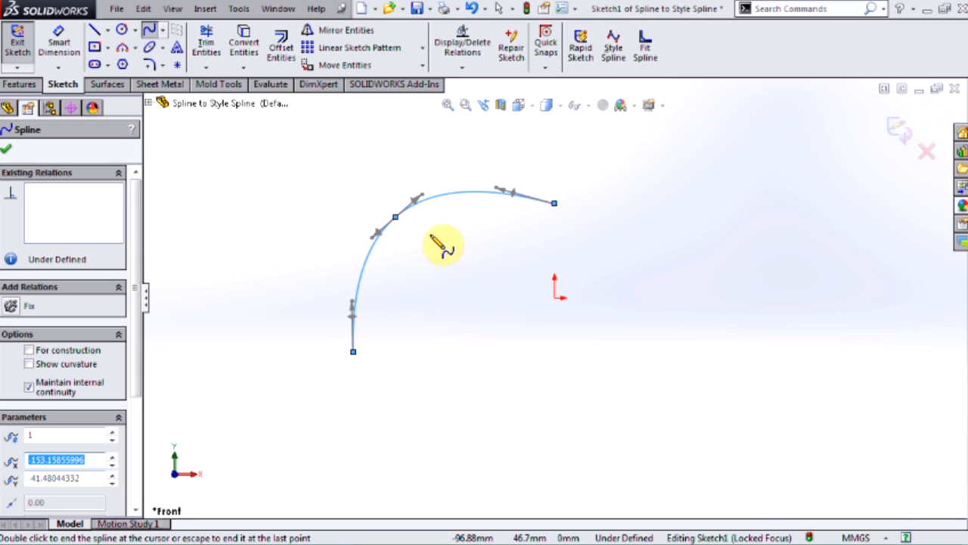
pyautogui.moveTo(572, 232)
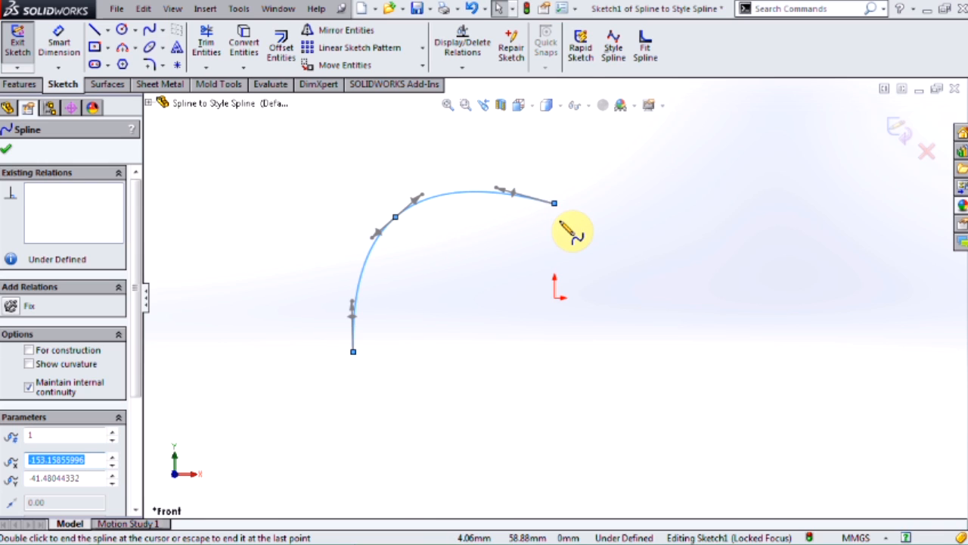
pyautogui.moveTo(390, 234)
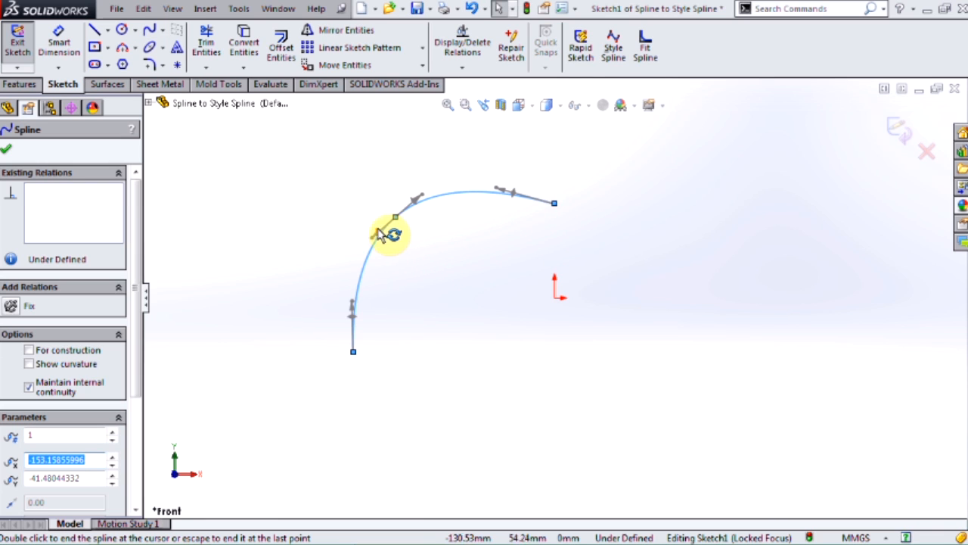
pyautogui.moveTo(420, 219)
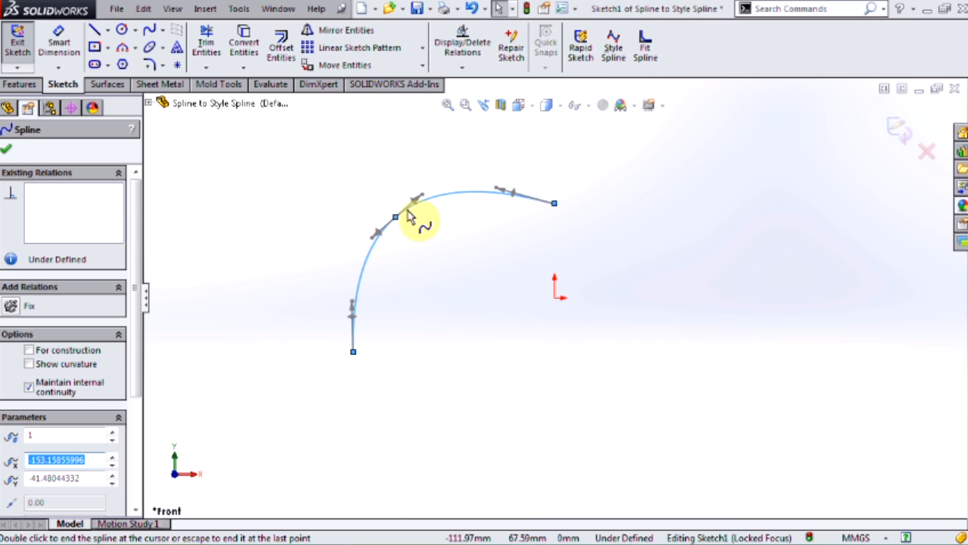
pyautogui.moveTo(371, 284)
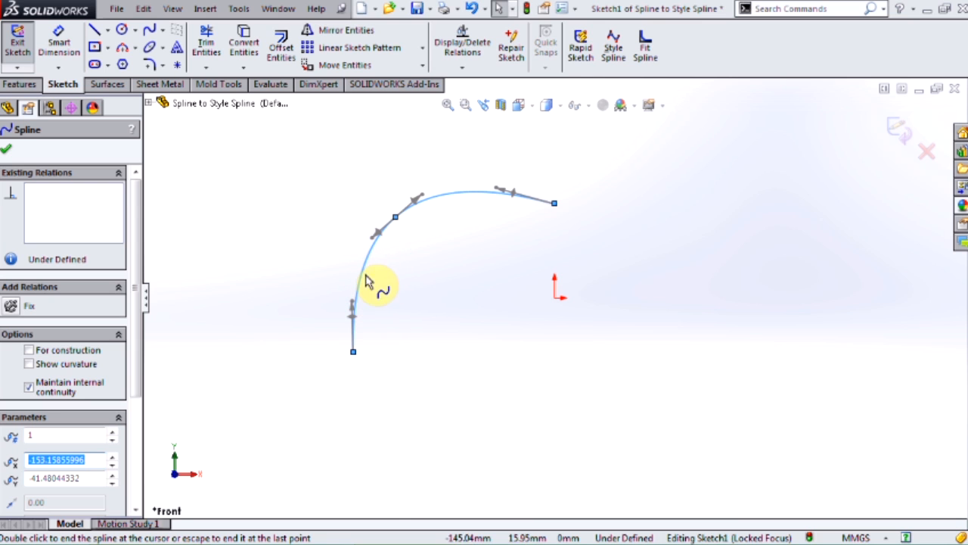
pyautogui.moveTo(411, 224)
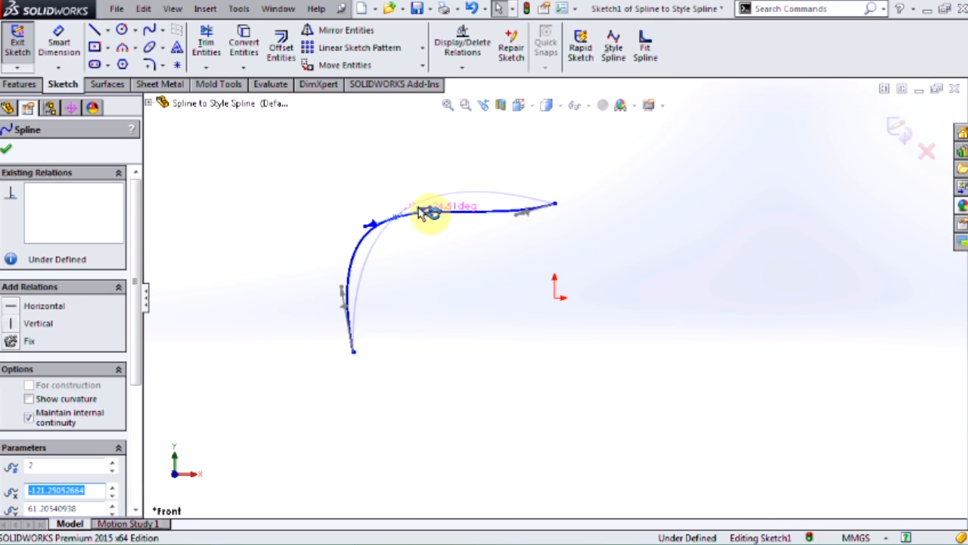
# - Drag the middle point's tangent handle upward so the arch rises higher and rounder, then finish editing
pyautogui.moveTo(424, 211); pyautogui.dragTo(423, 188)
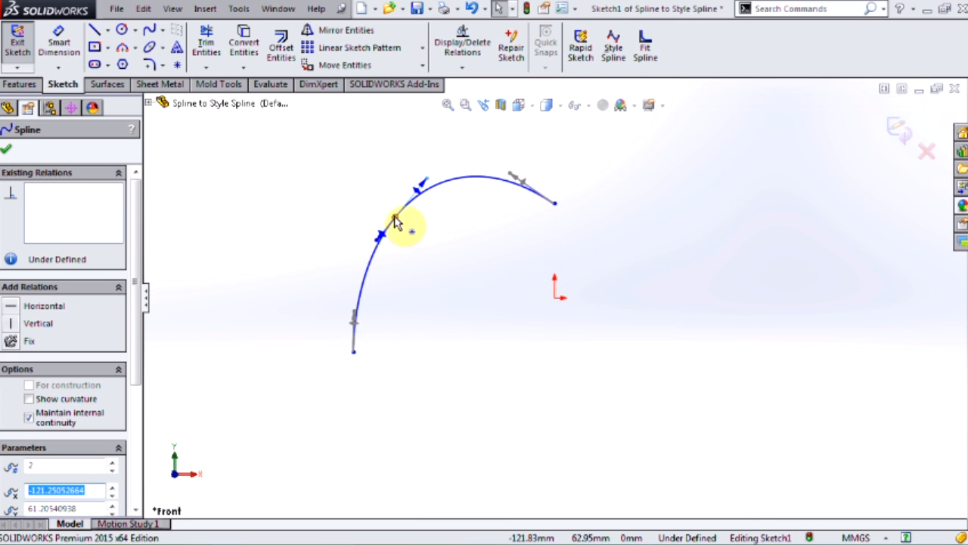
pyautogui.click(434, 224)
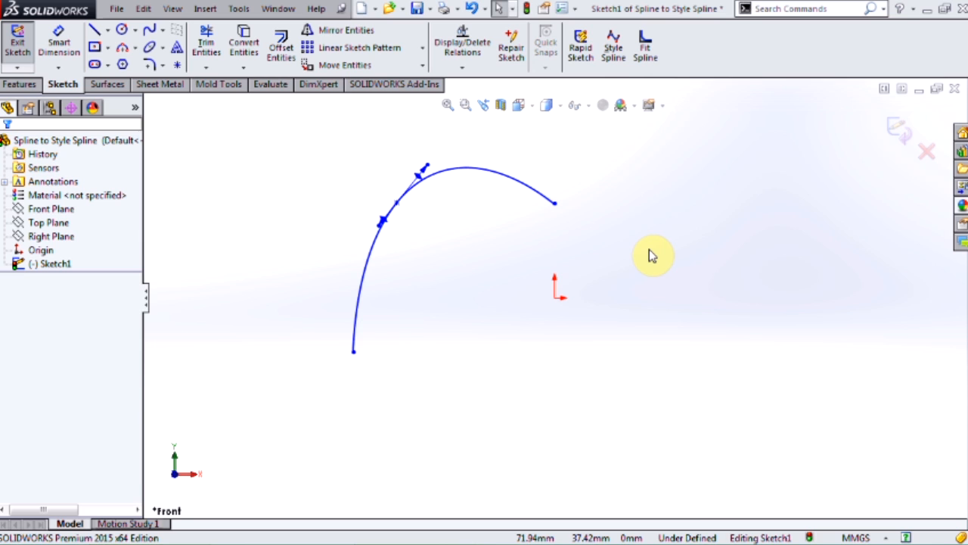
pyautogui.moveTo(552, 269)
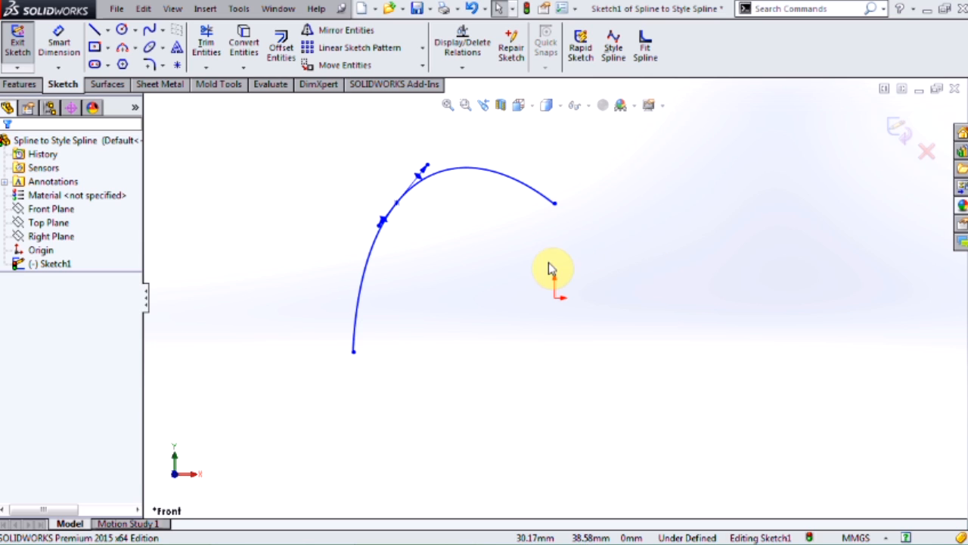
pyautogui.moveTo(378, 317)
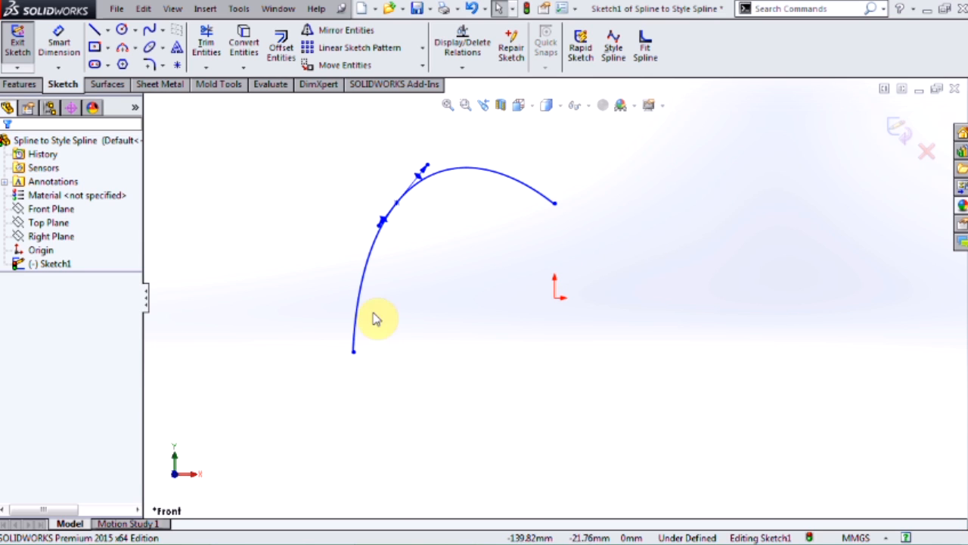
pyautogui.moveTo(487, 215)
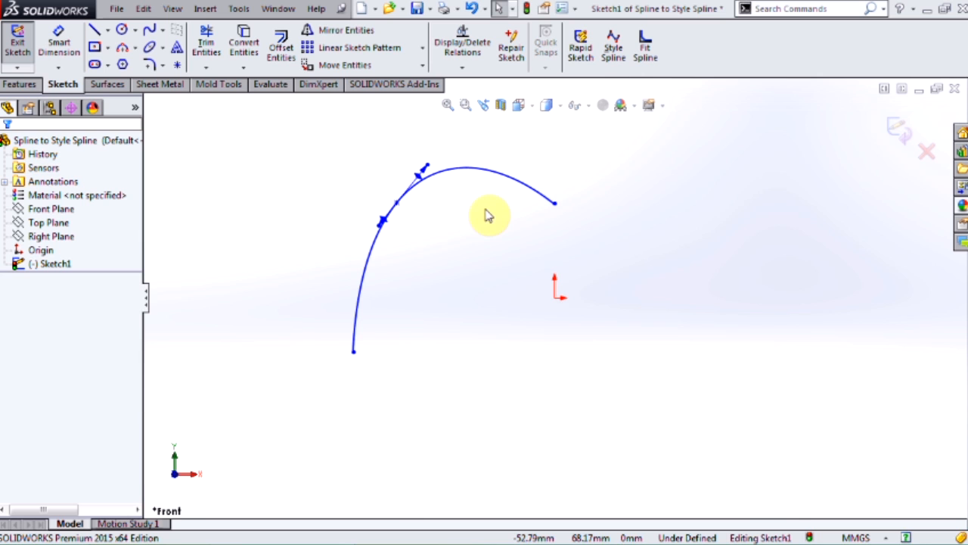
pyautogui.moveTo(424, 203)
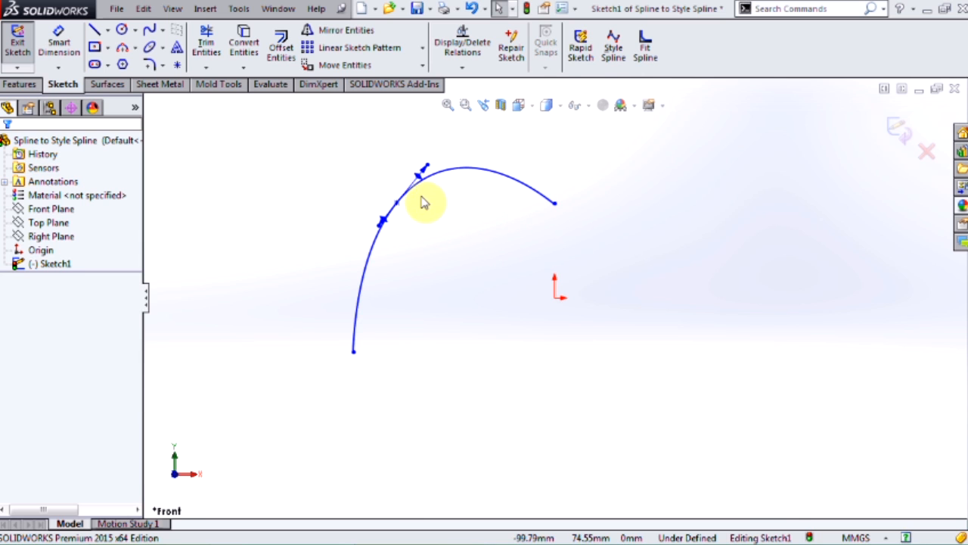
# - Select the spline's middle point to reopen the Spline PropertyManager
pyautogui.click(424, 185)
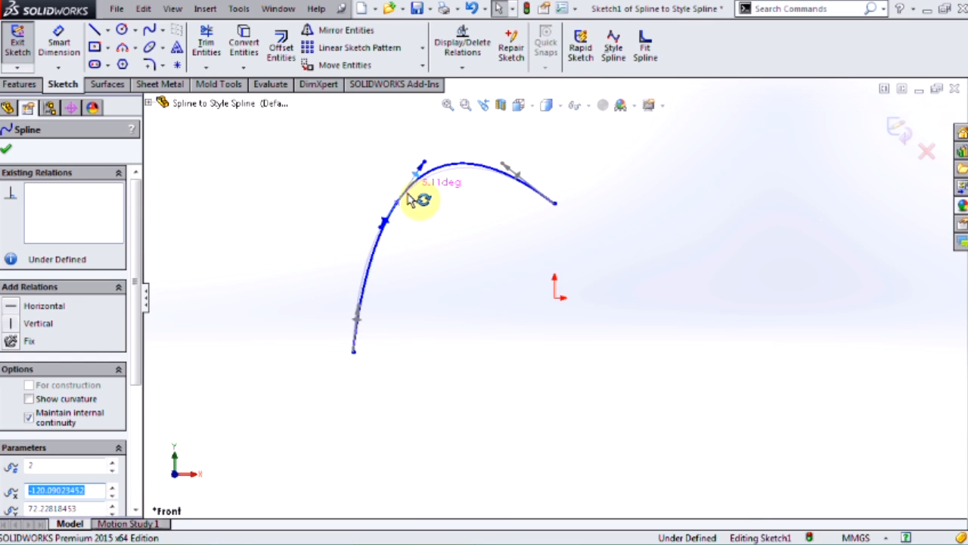
pyautogui.moveTo(416, 199); pyautogui.dragTo(439, 220)
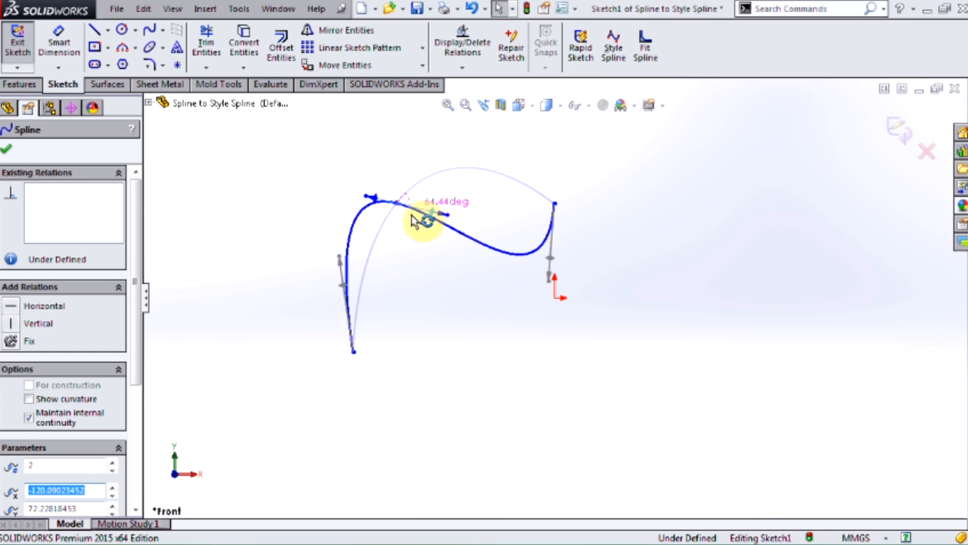
pyautogui.moveTo(423, 219); pyautogui.dragTo(424, 198)
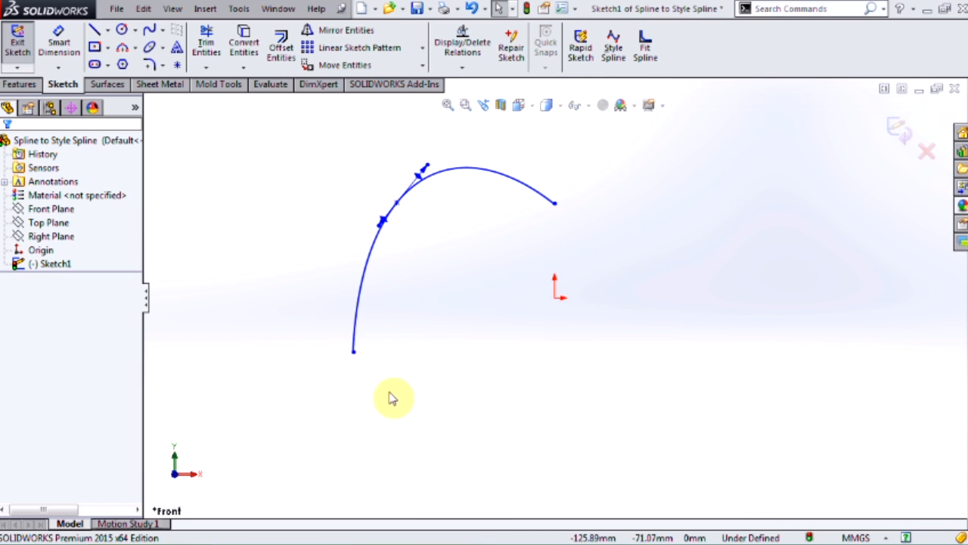
pyautogui.moveTo(560, 241)
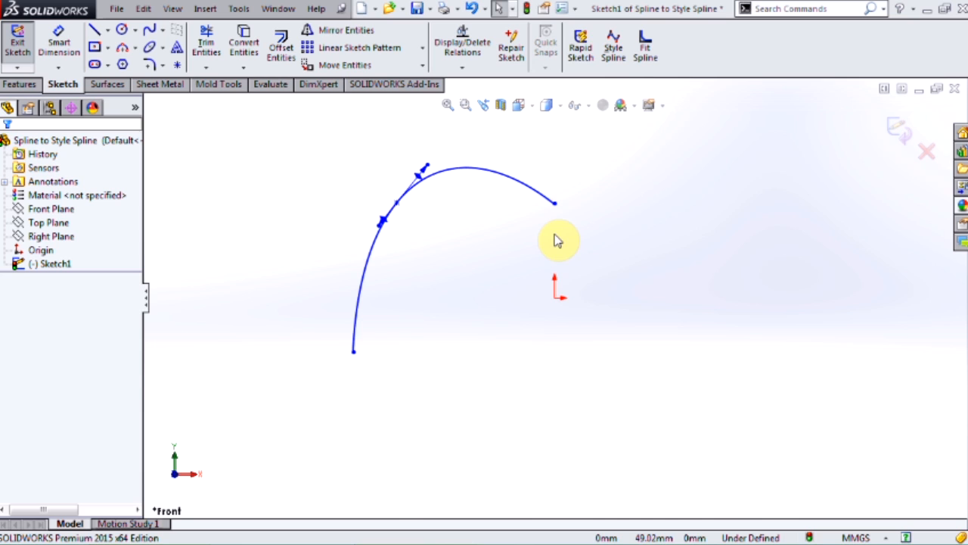
pyautogui.moveTo(643, 272)
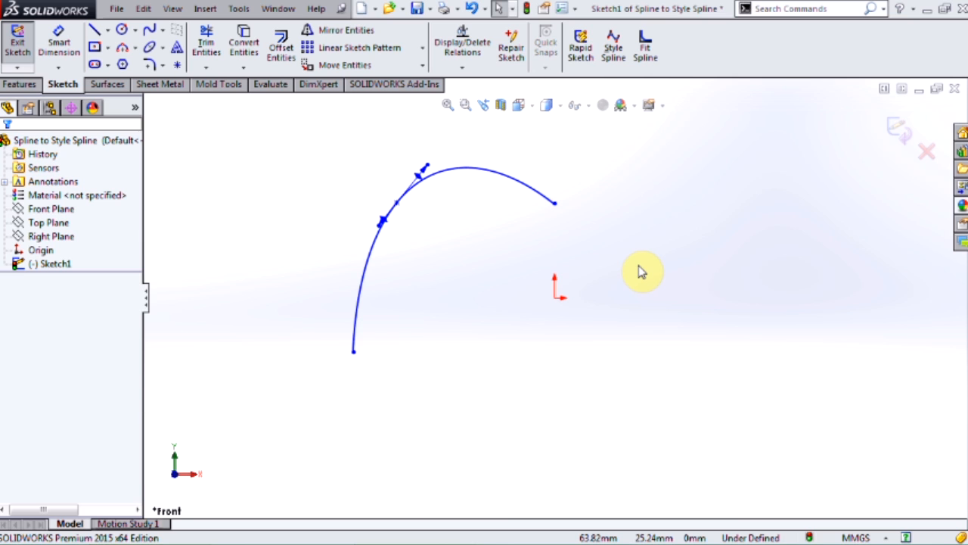
pyautogui.moveTo(212, 188)
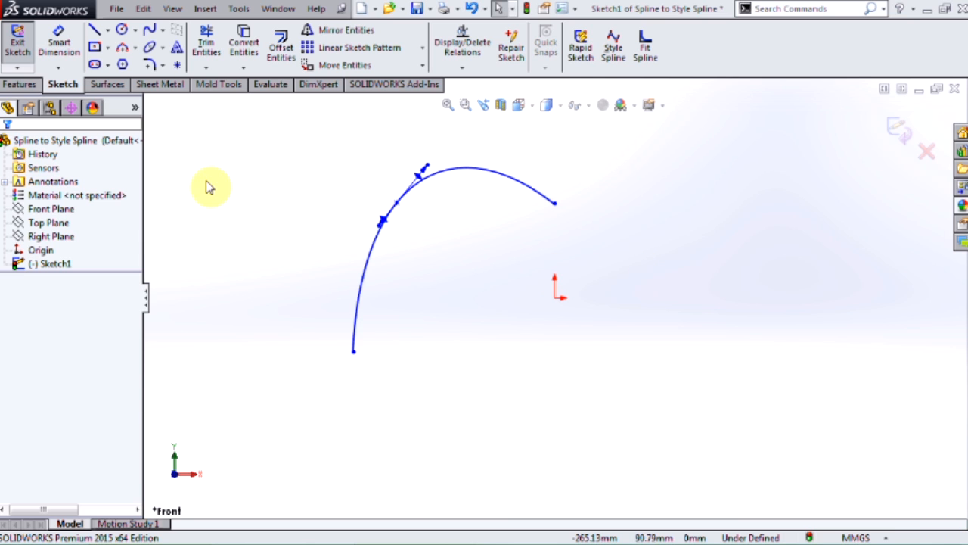
# - Switch to the Style Spline tool and place a new curve sweeping up and right
pyautogui.click(164, 30)
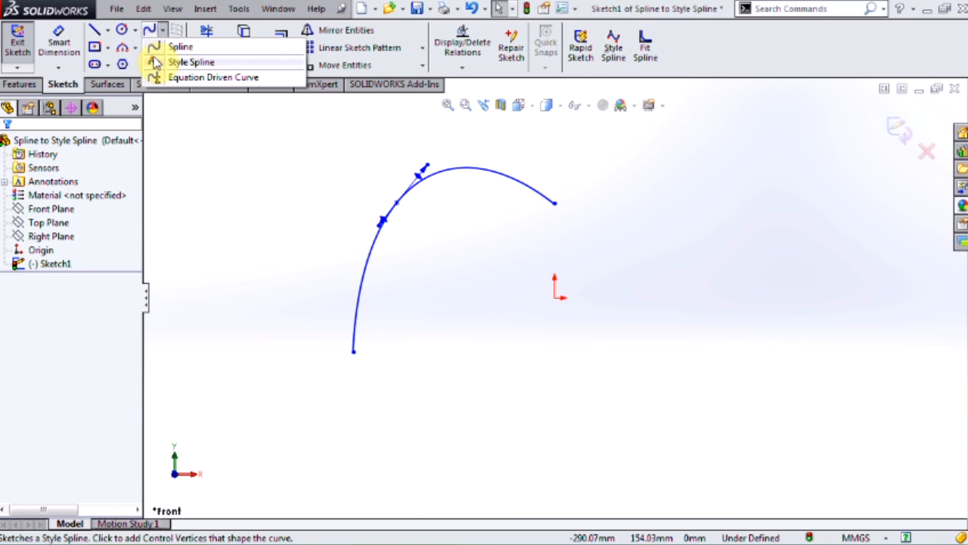
pyautogui.click(191, 61)
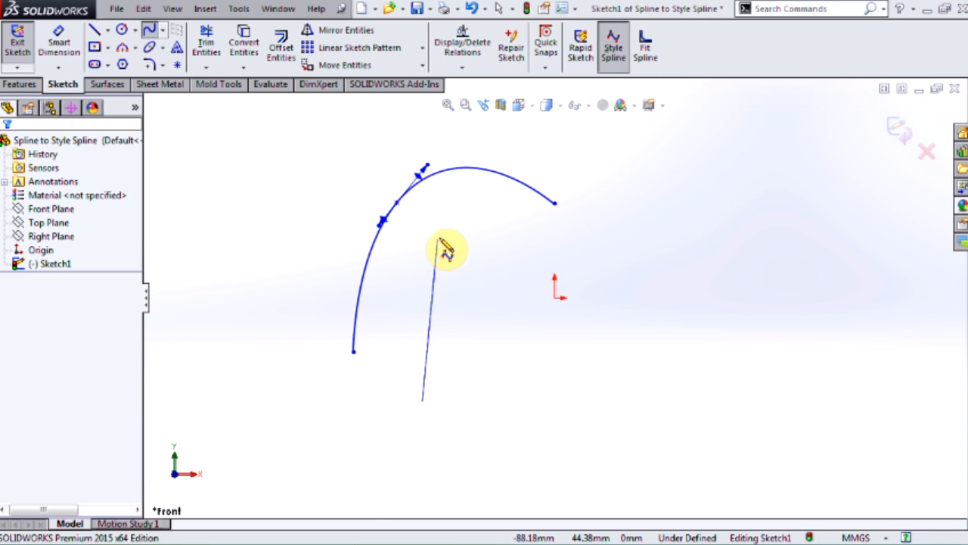
pyautogui.click(446, 250)
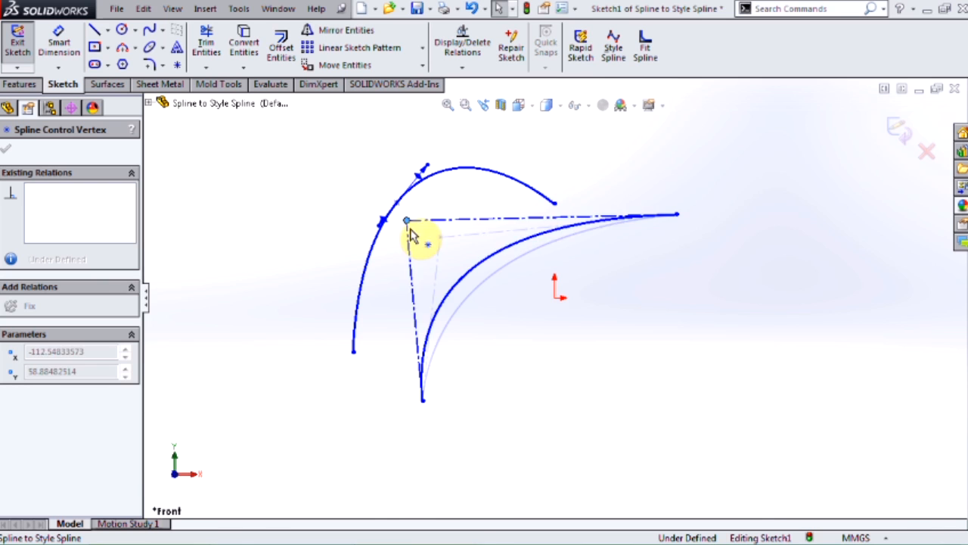
pyautogui.moveTo(411, 224); pyautogui.dragTo(424, 211)
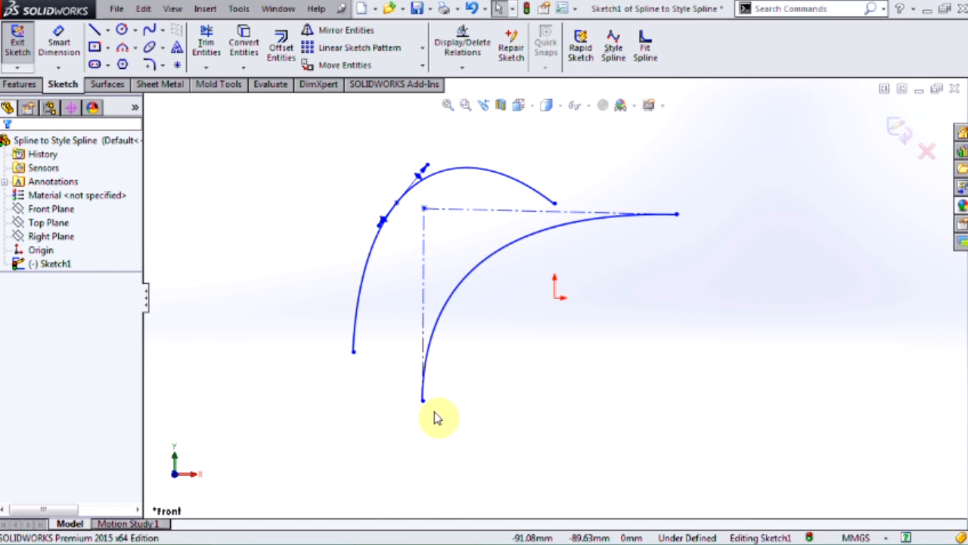
pyautogui.moveTo(683, 242)
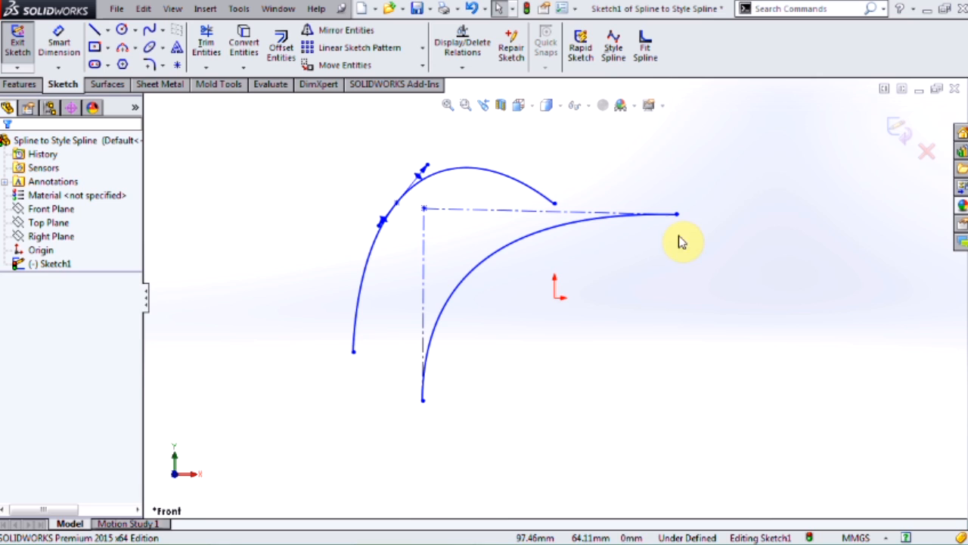
pyautogui.moveTo(684, 265)
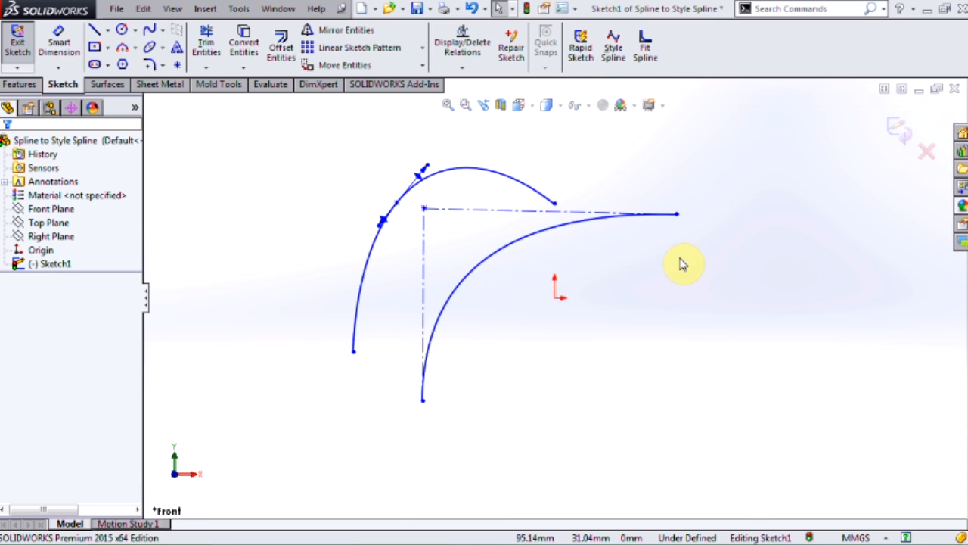
pyautogui.moveTo(642, 264)
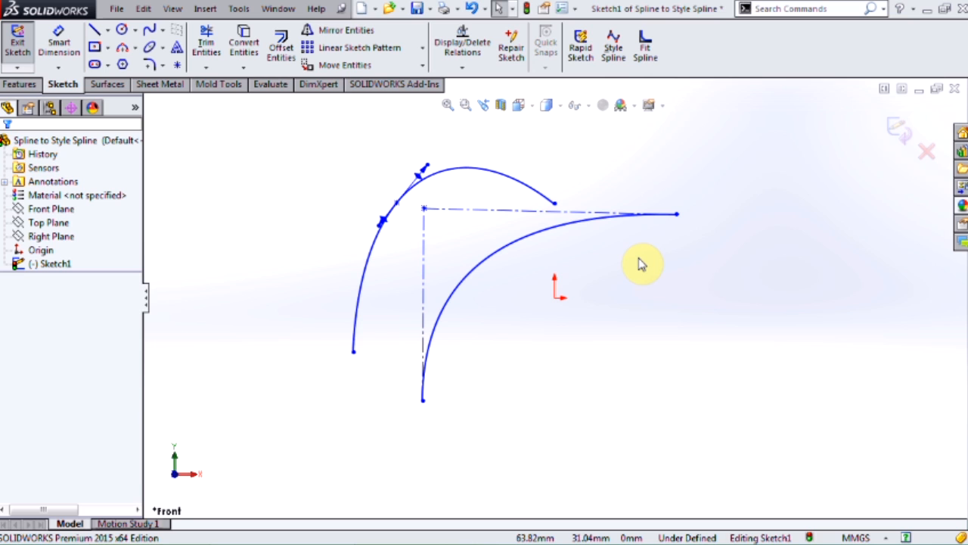
pyautogui.moveTo(476, 248)
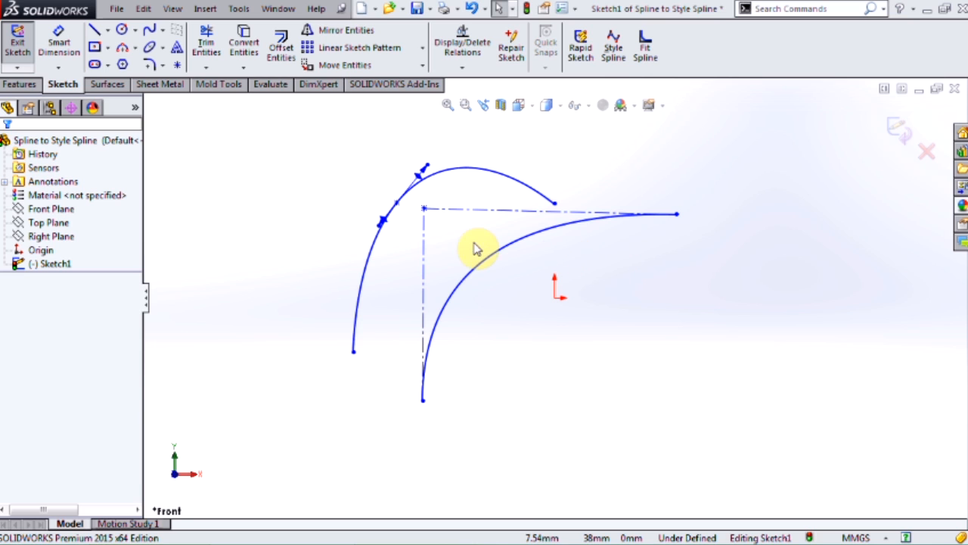
# - Move the style spline's corner control vertex slightly to reshape the curve
pyautogui.click(423, 209)
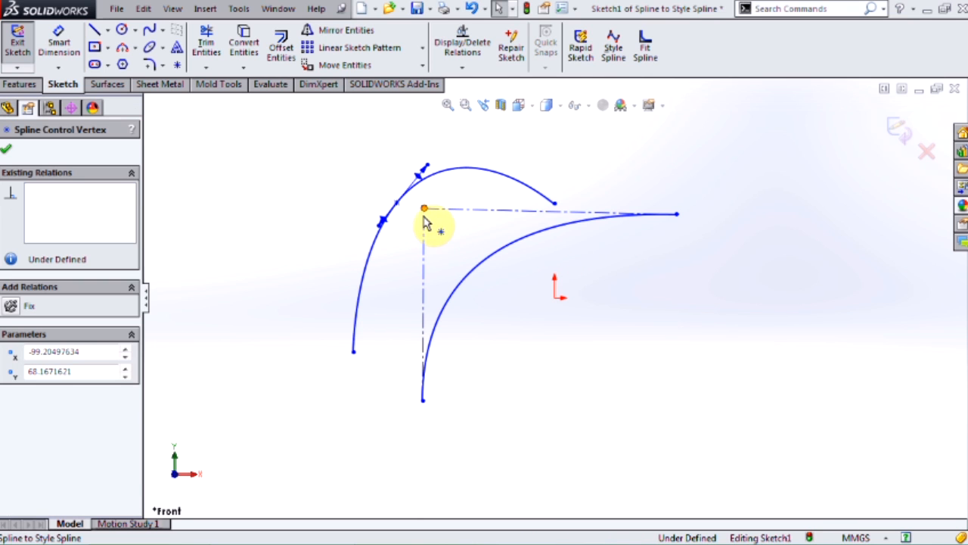
pyautogui.moveTo(424, 209); pyautogui.dragTo(446, 217)
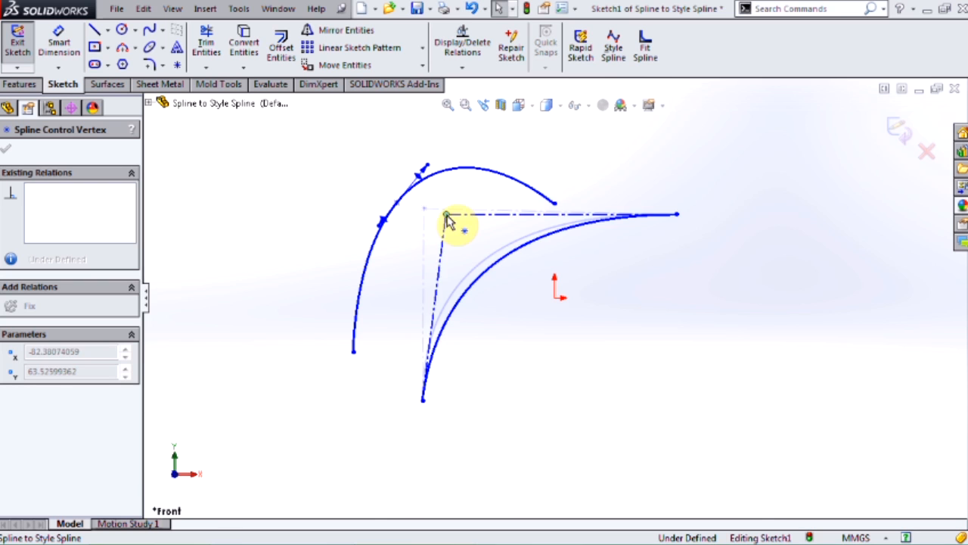
pyautogui.moveTo(448, 218); pyautogui.dragTo(417, 208)
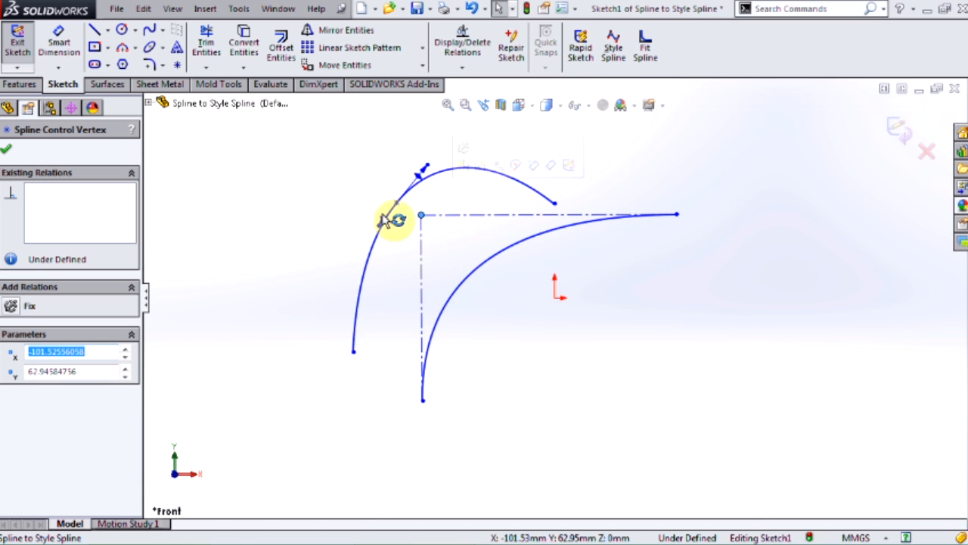
pyautogui.moveTo(922, 97)
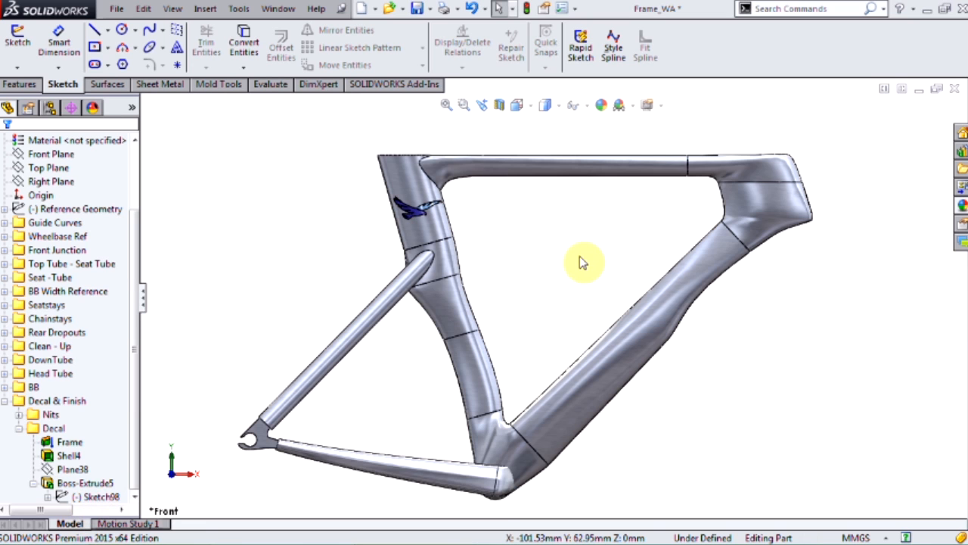
pyautogui.moveTo(779, 391)
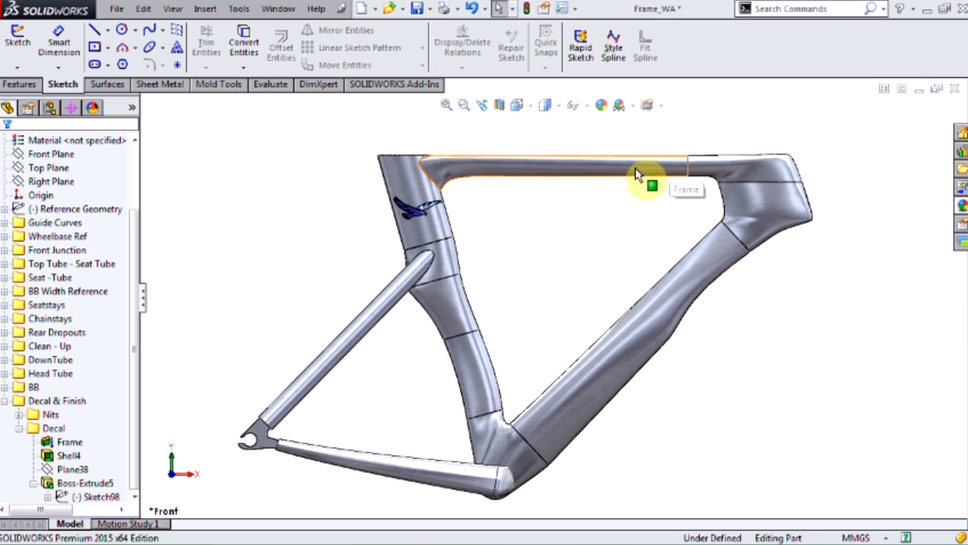
# - Select the frame's top tube to reach its U-shaped profile sketch for editing
pyautogui.click(68, 442)
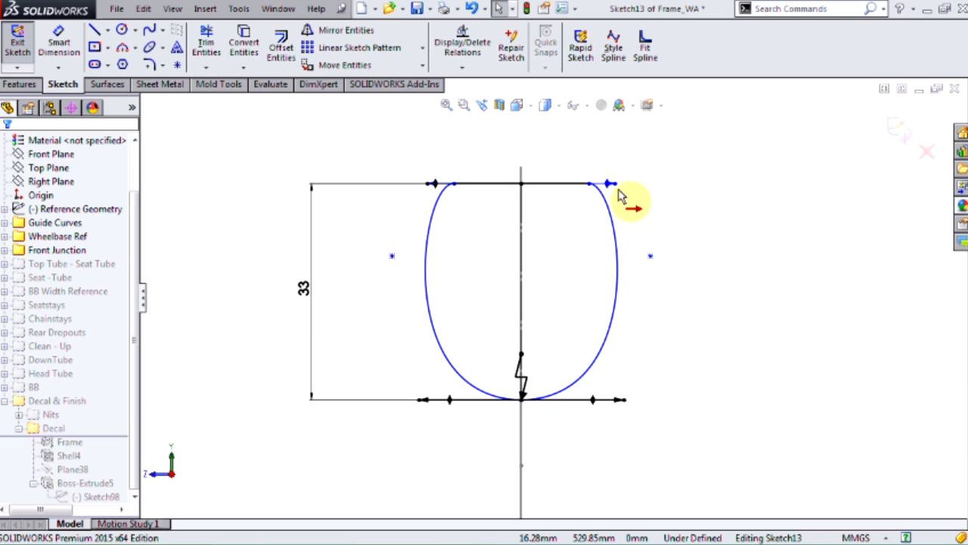
pyautogui.click(608, 185)
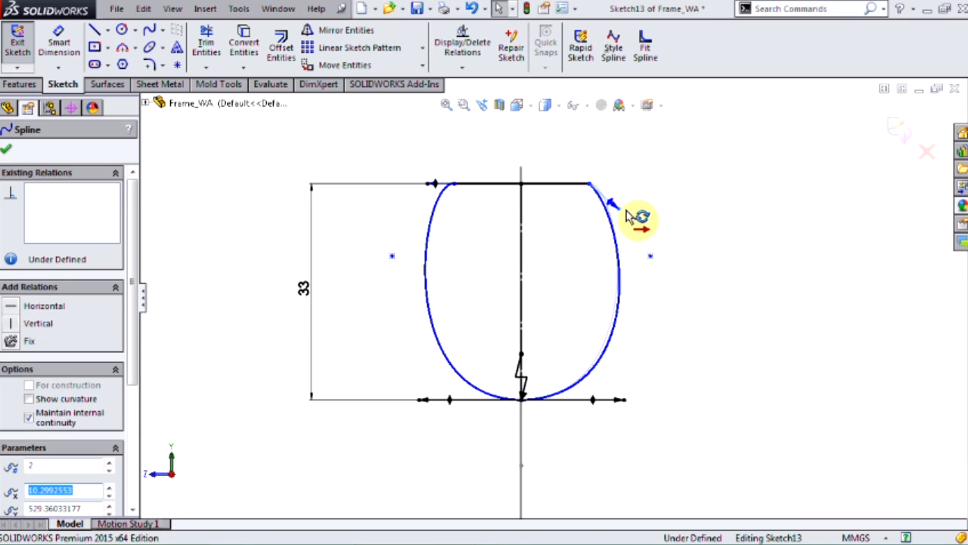
pyautogui.moveTo(613, 204); pyautogui.dragTo(623, 176)
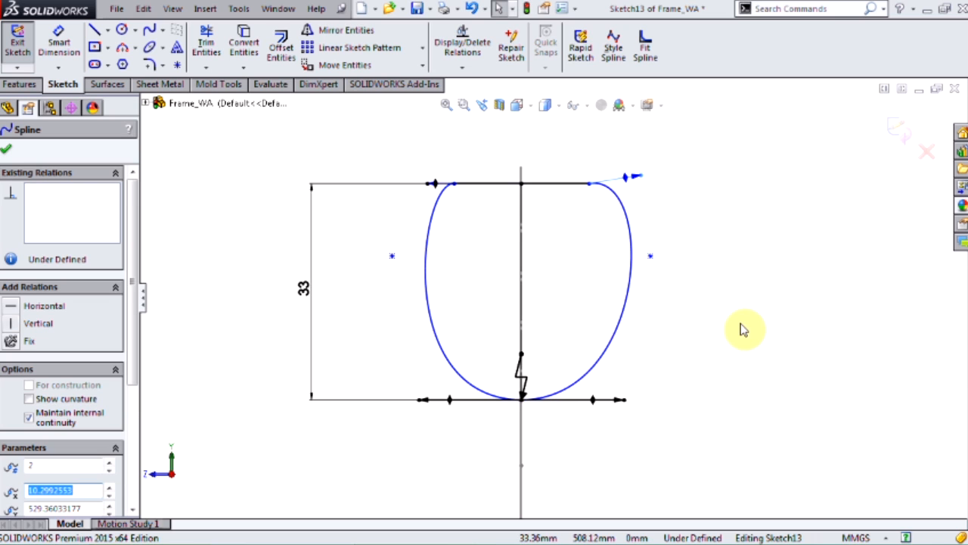
pyautogui.moveTo(636, 311)
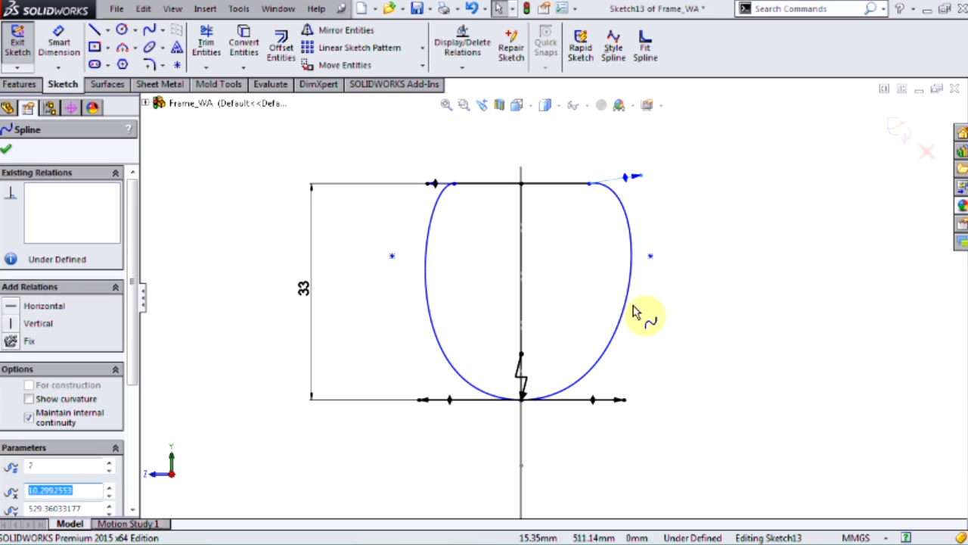
pyautogui.moveTo(697, 319)
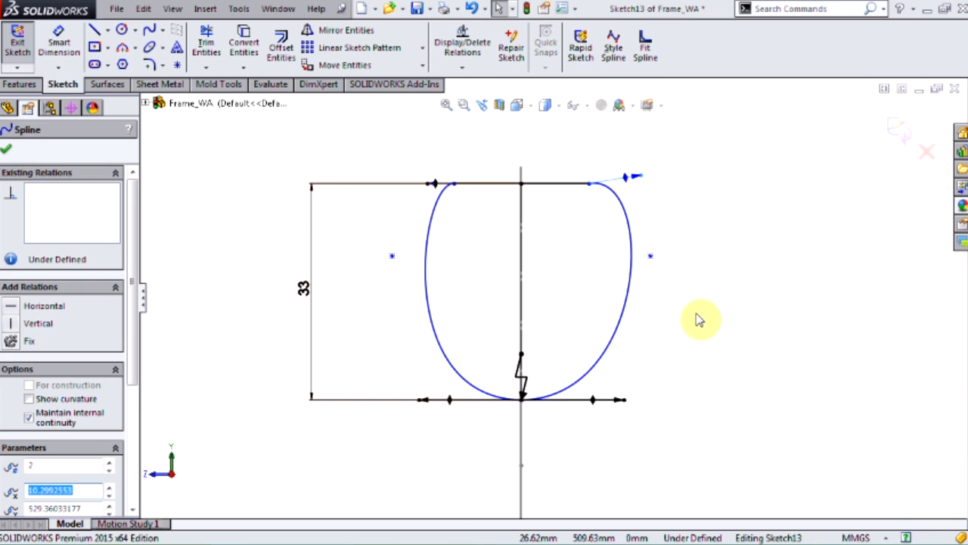
pyautogui.moveTo(643, 269)
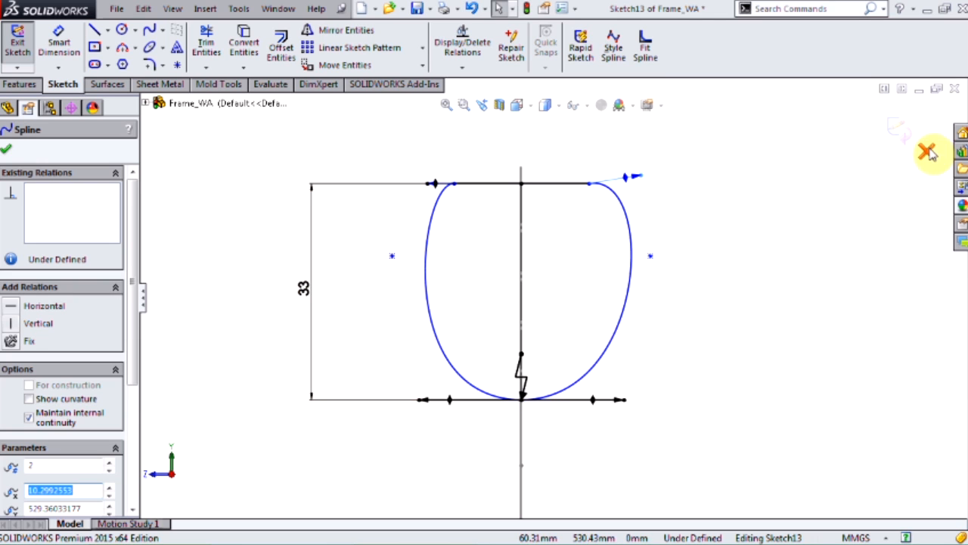
pyautogui.moveTo(734, 306)
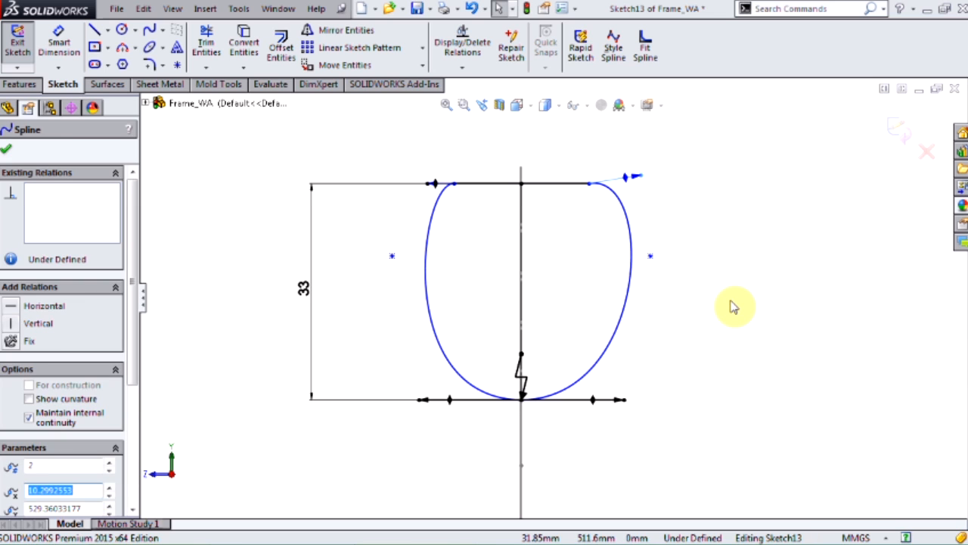
pyautogui.click(6, 144)
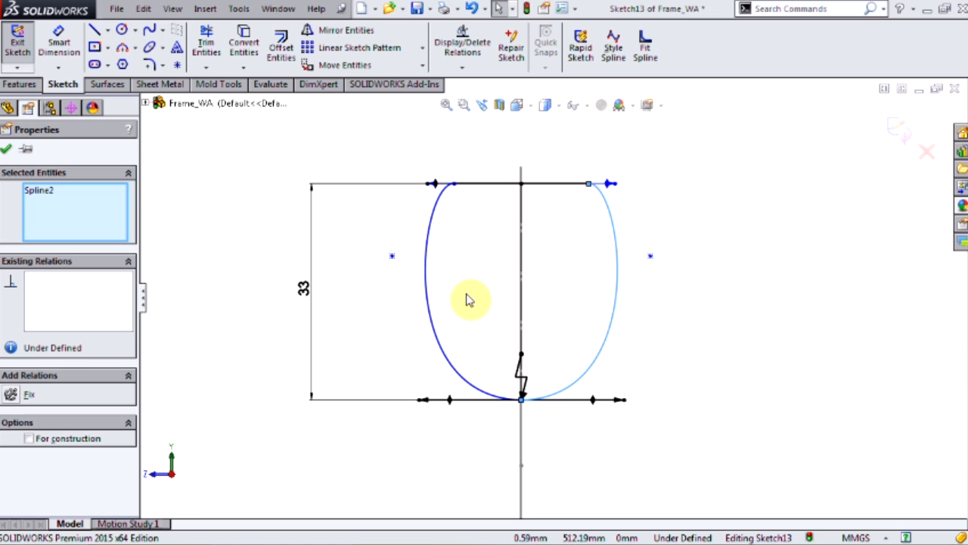
# - Convert Spline1 and Spline2 of the tube profile to style splines with visible control vertices
pyautogui.click(431, 303)
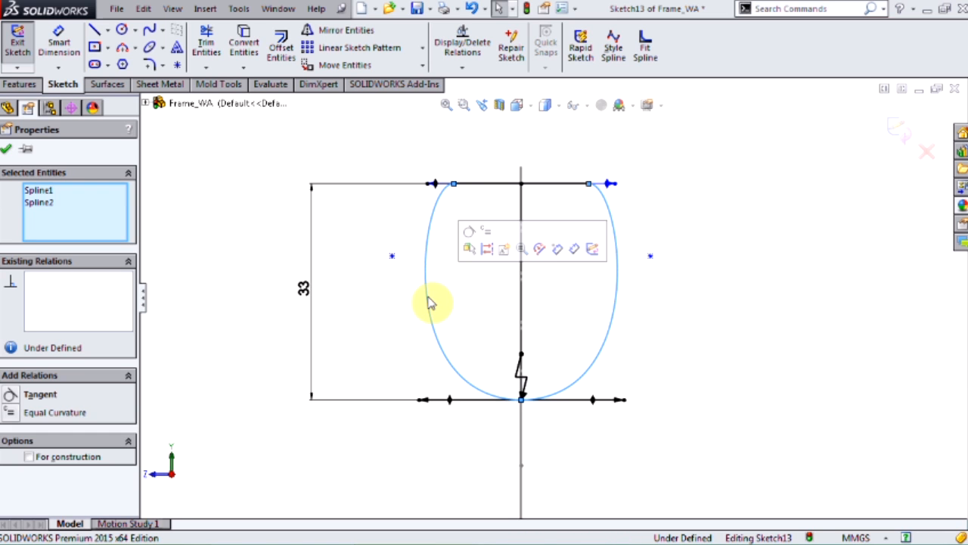
pyautogui.rightClick(433, 303)
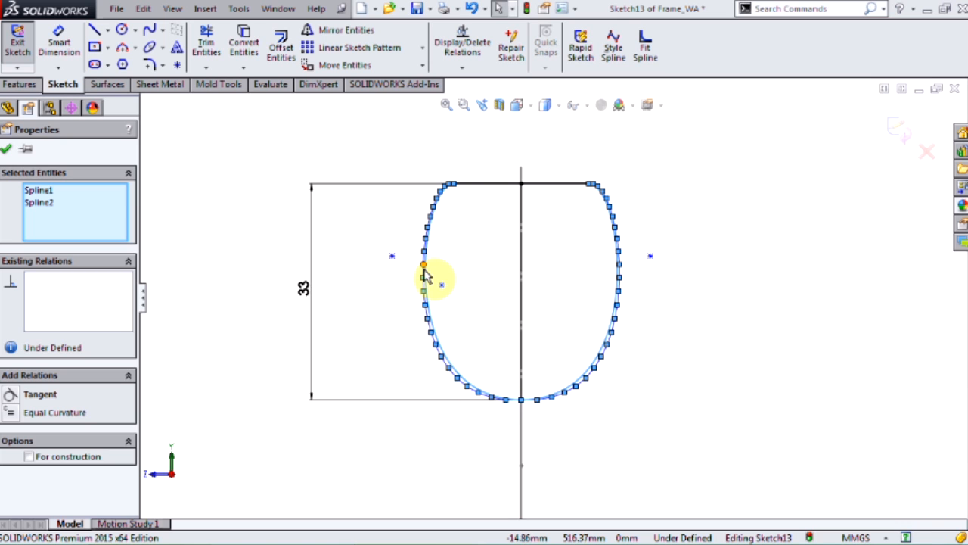
pyautogui.rightClick(424, 269)
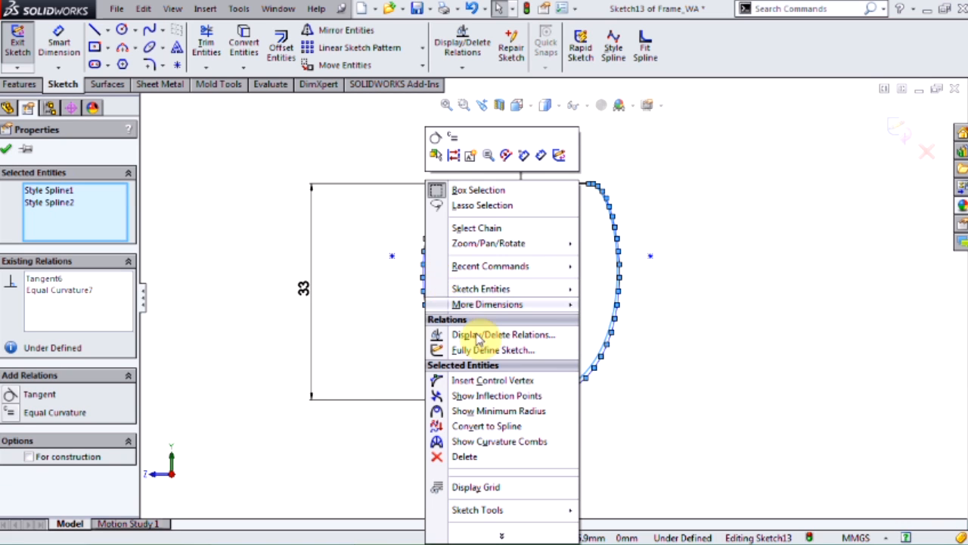
pyautogui.moveTo(487, 425)
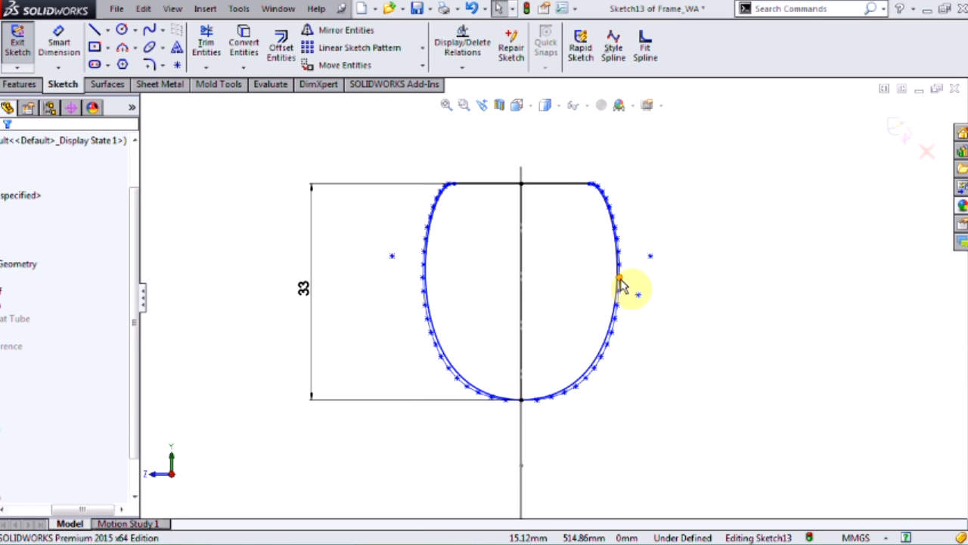
# - Nudge a control vertex on the right style spline outward to slightly reshape that side of the profile
pyautogui.click(620, 278)
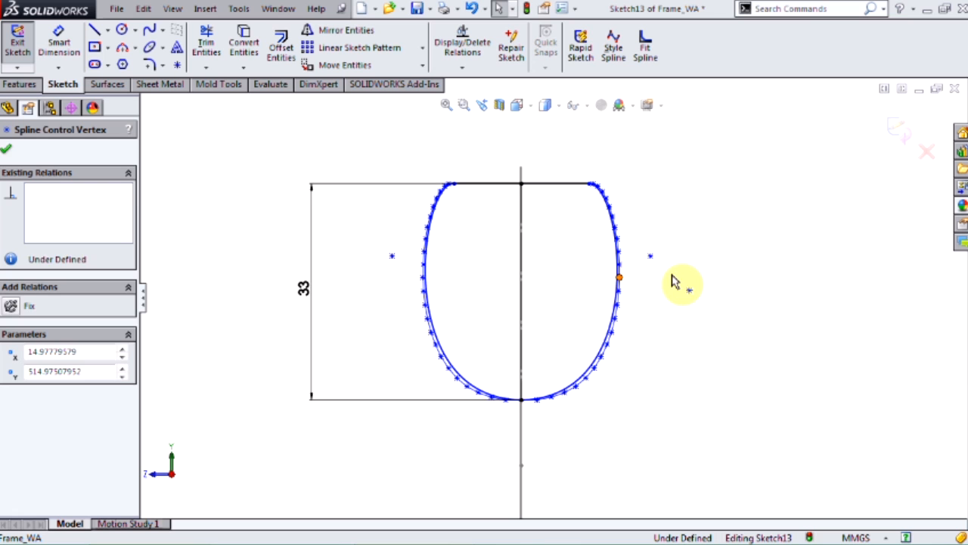
pyautogui.moveTo(619, 275); pyautogui.dragTo(654, 285)
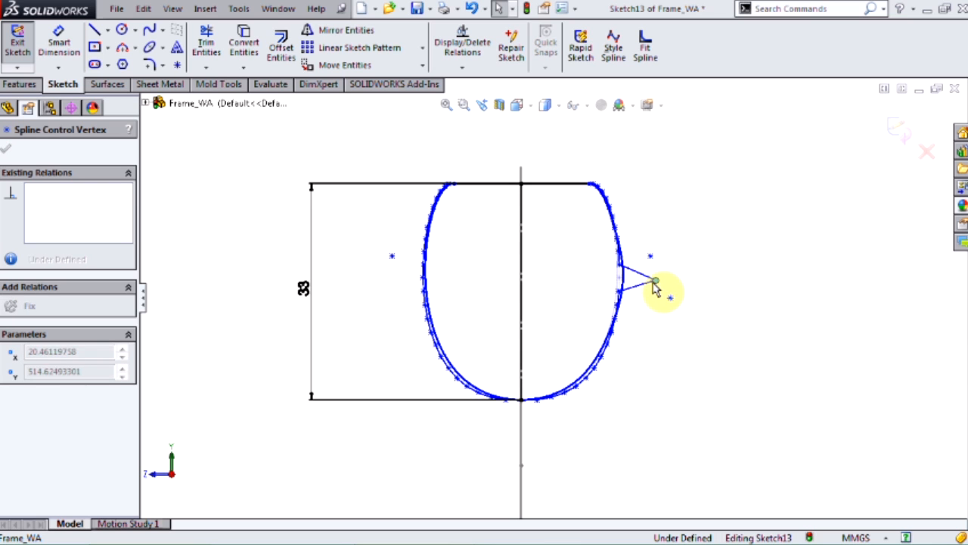
pyautogui.moveTo(653, 285); pyautogui.dragTo(643, 273)
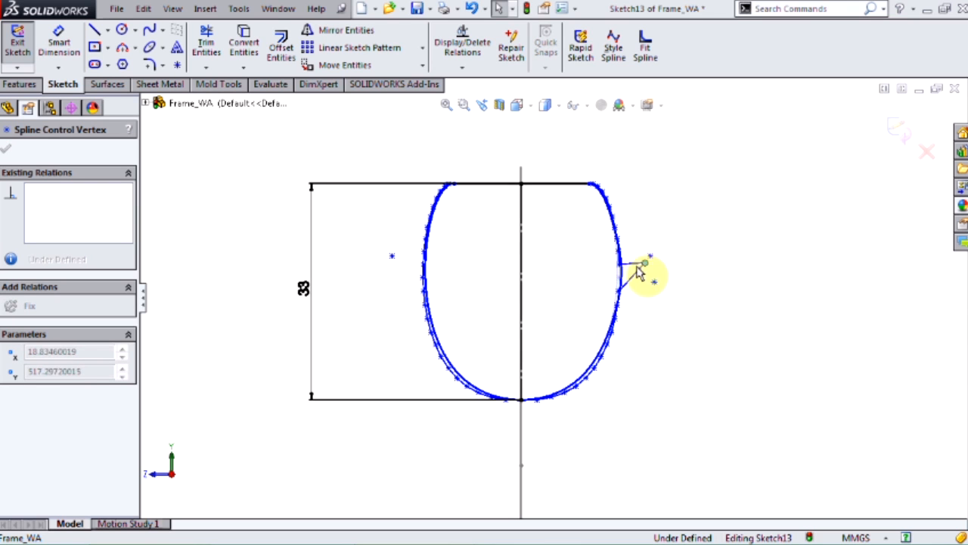
pyautogui.moveTo(638, 267); pyautogui.dragTo(649, 285)
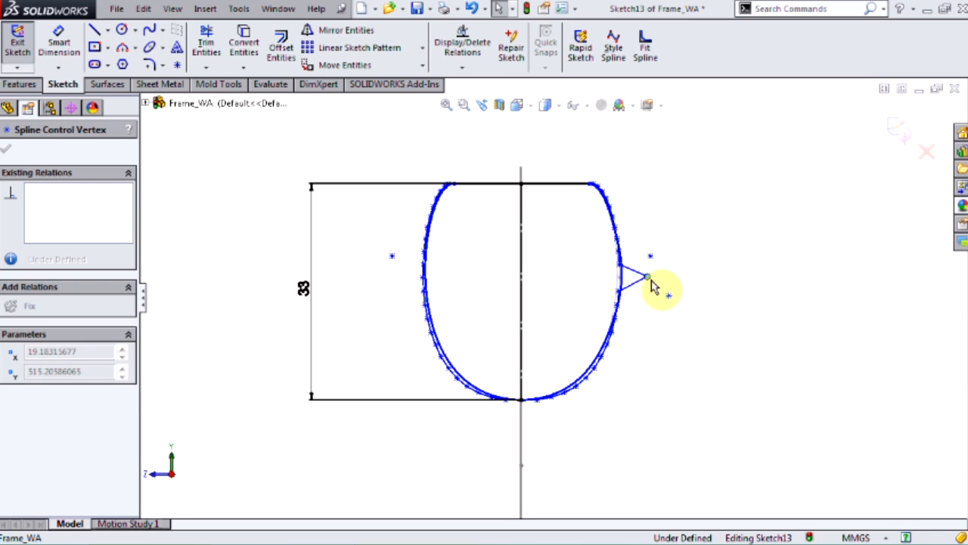
pyautogui.moveTo(647, 278); pyautogui.dragTo(647, 254)
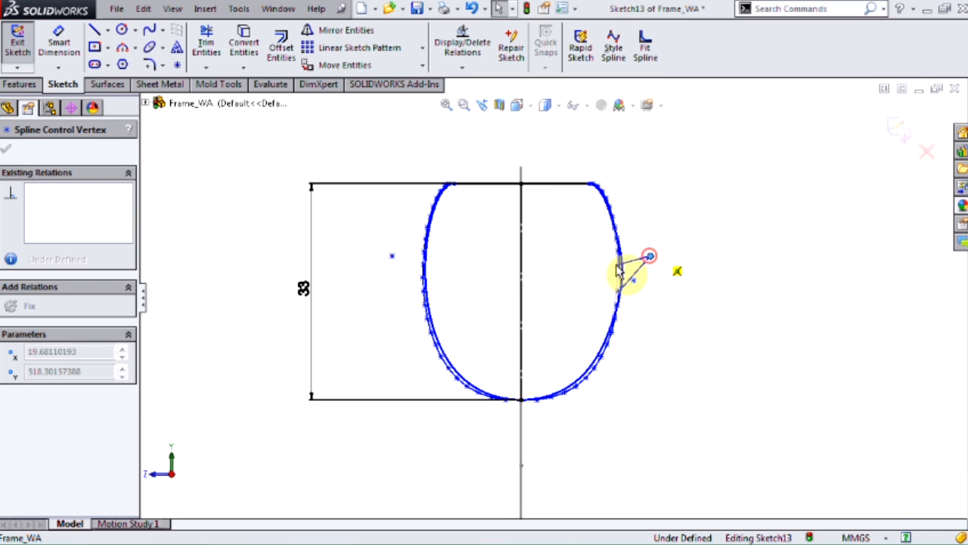
pyautogui.moveTo(649, 256); pyautogui.dragTo(409, 280)
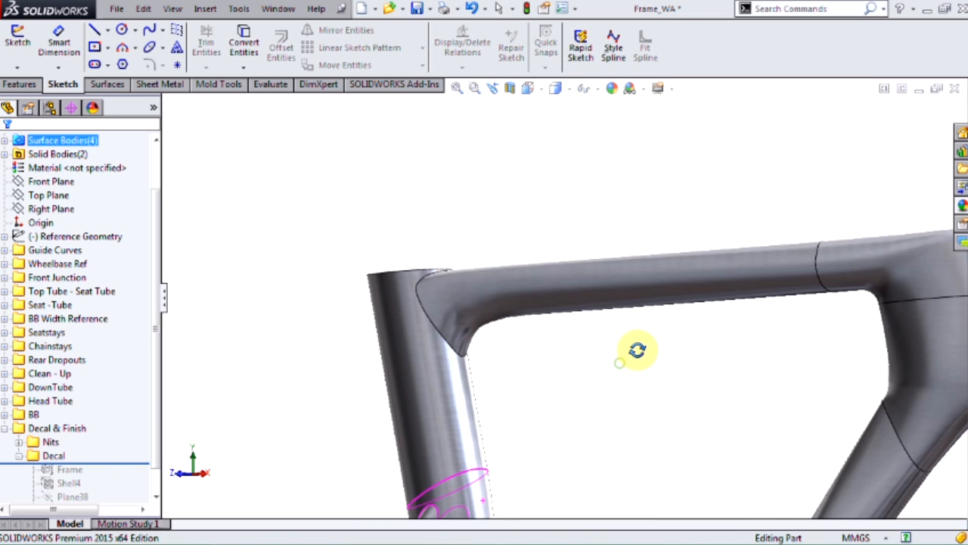
# - Rotate the rebuilt frame to inspect the reshaped top tube, then zoom to fit
pyautogui.moveTo(638, 349); pyautogui.dragTo(628, 426)
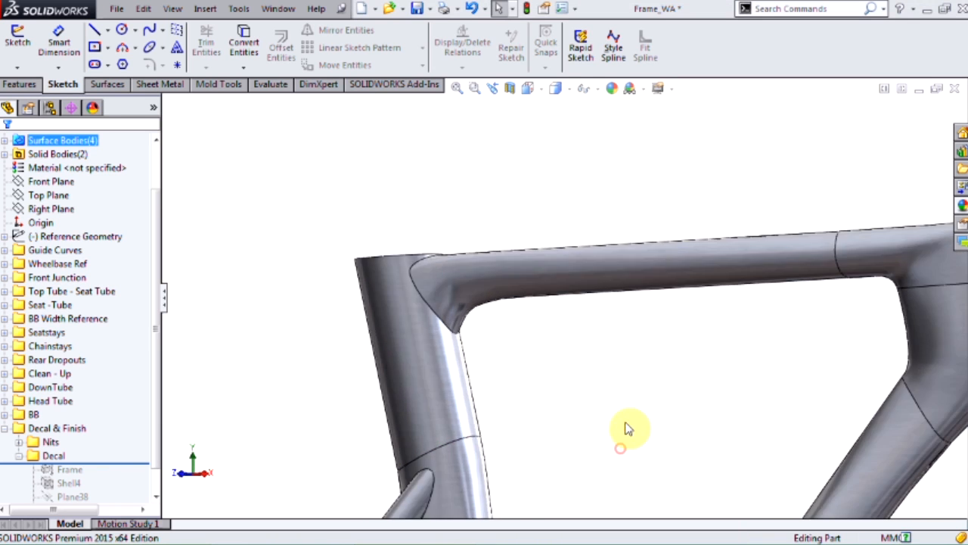
pyautogui.rightClick(121, 454)
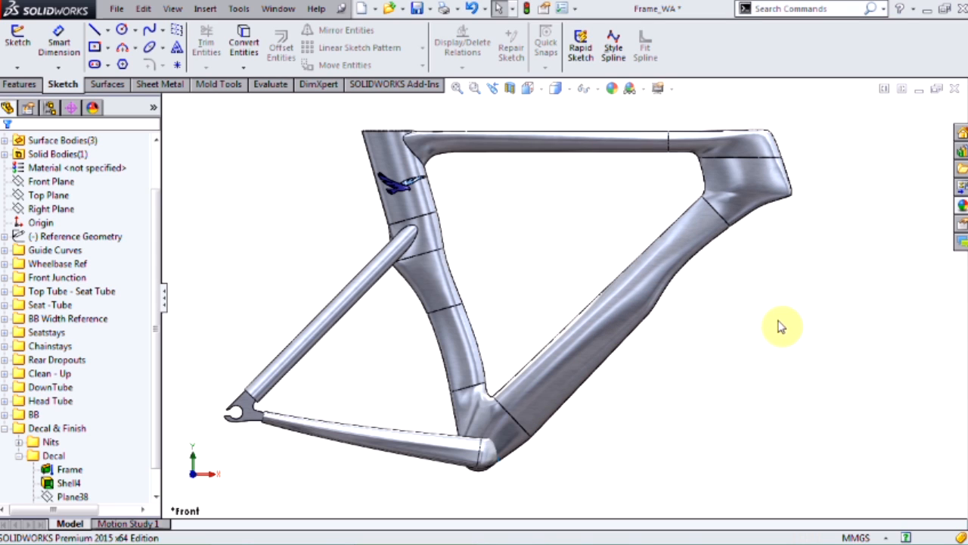
pyautogui.moveTo(784, 320)
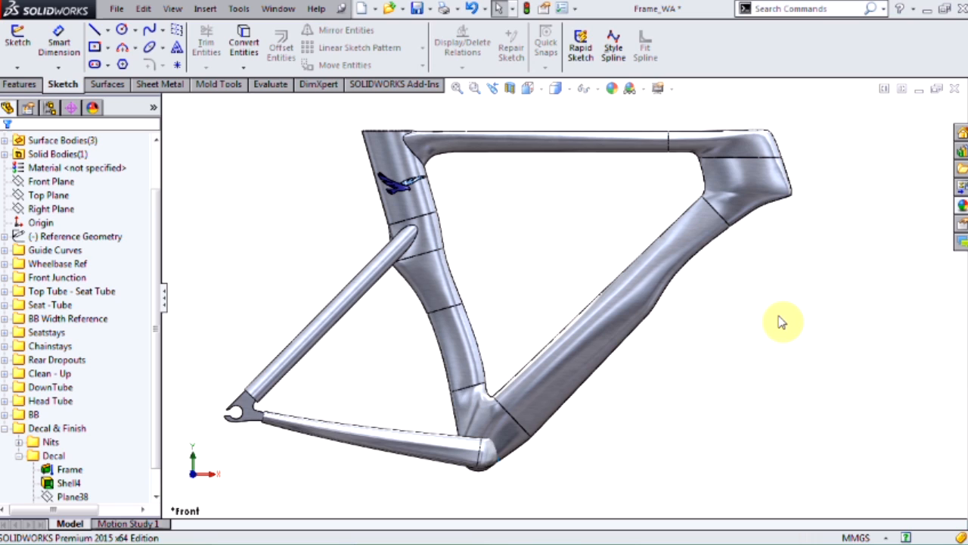